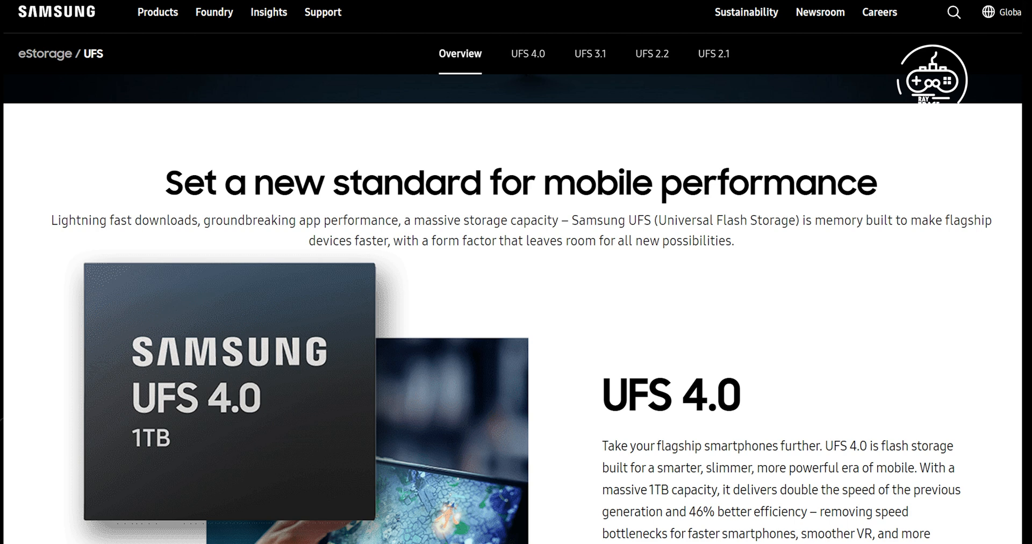
scroll("down", 3)
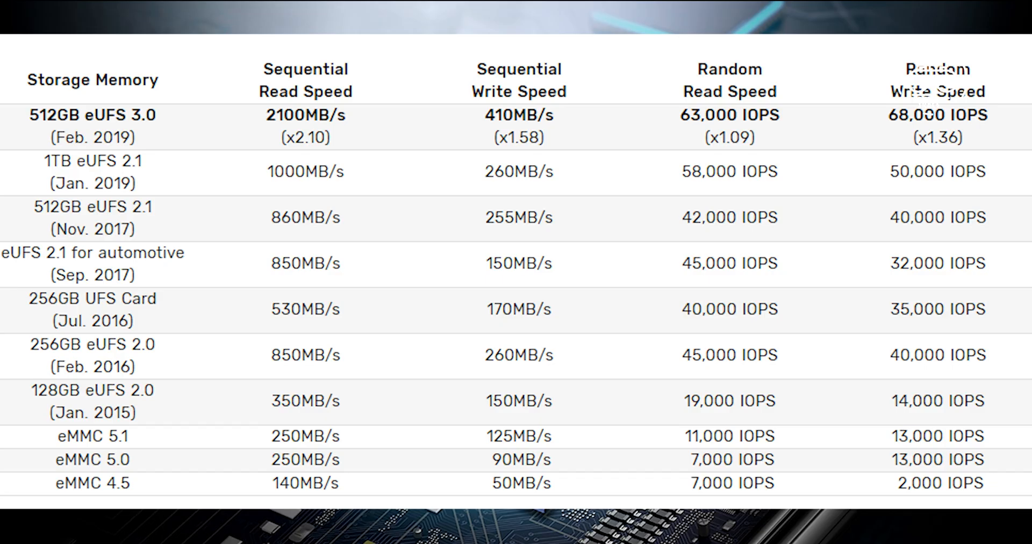